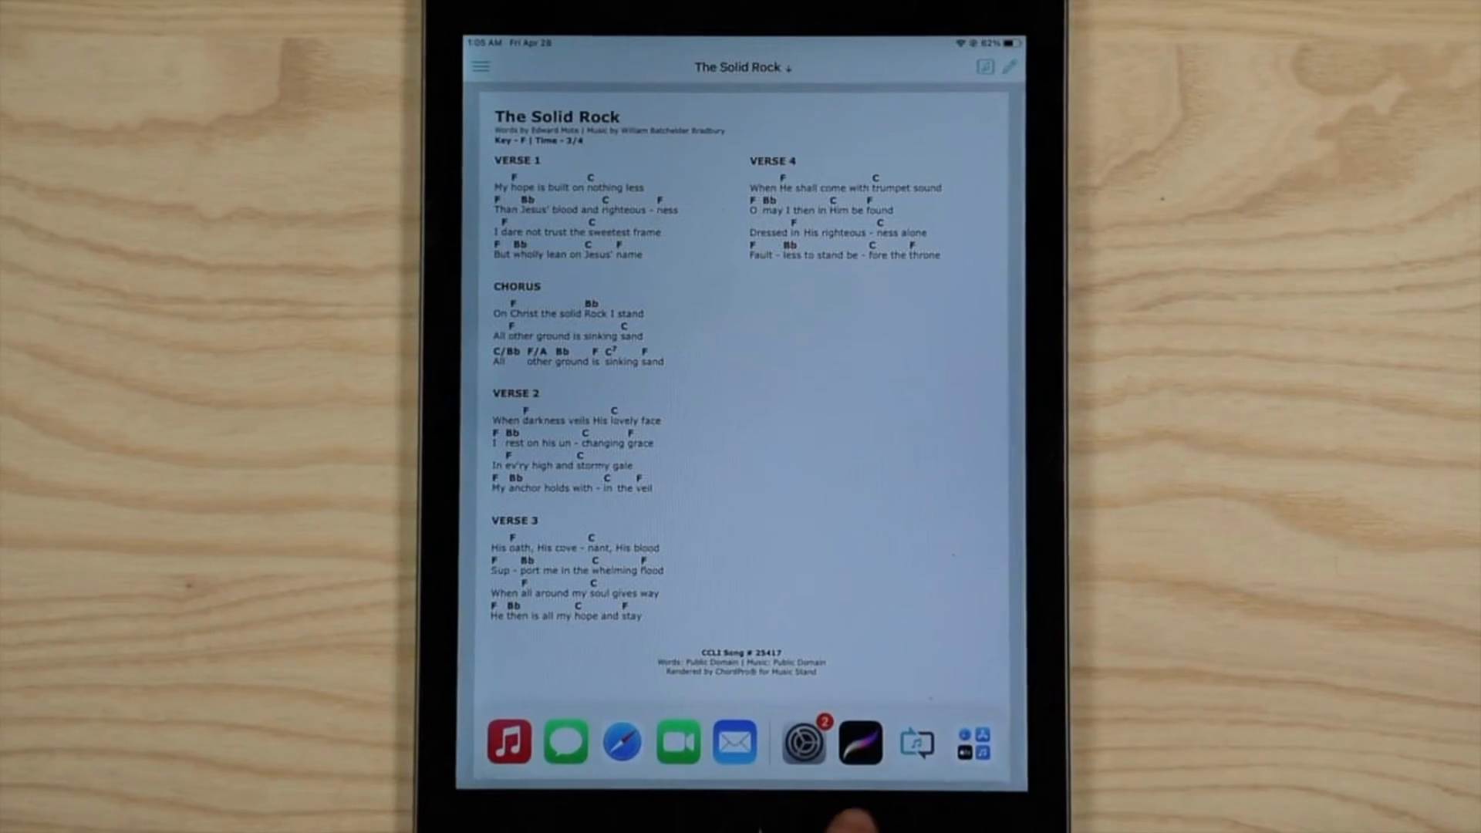
Step: Pair the Coda Music Tech Stomp pedal via Bluetooth settings and accept its pairing request
{"action": "left_click", "coordinate": [803, 741]}
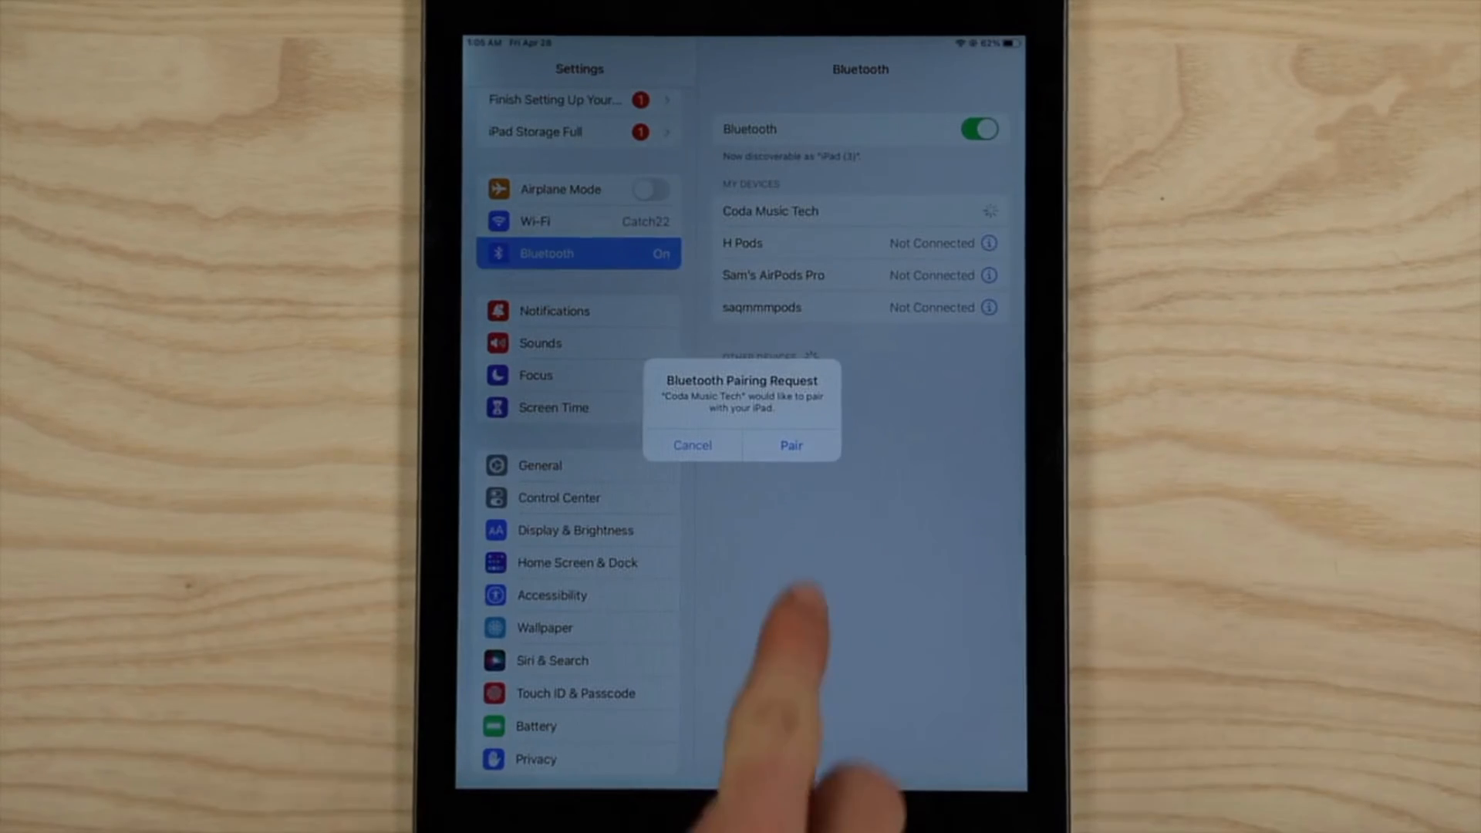
{"action": "left_click", "coordinate": [790, 445]}
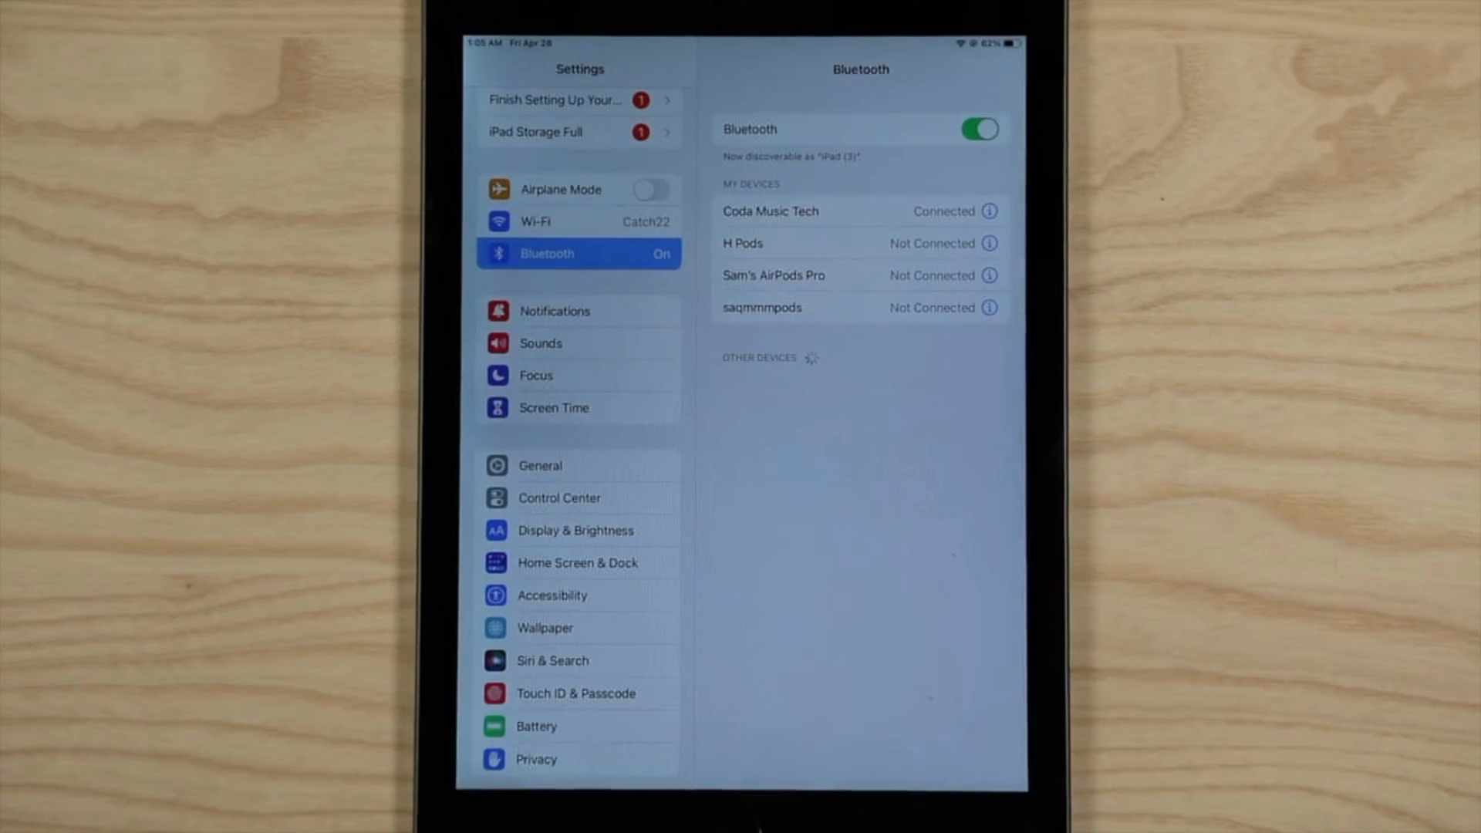